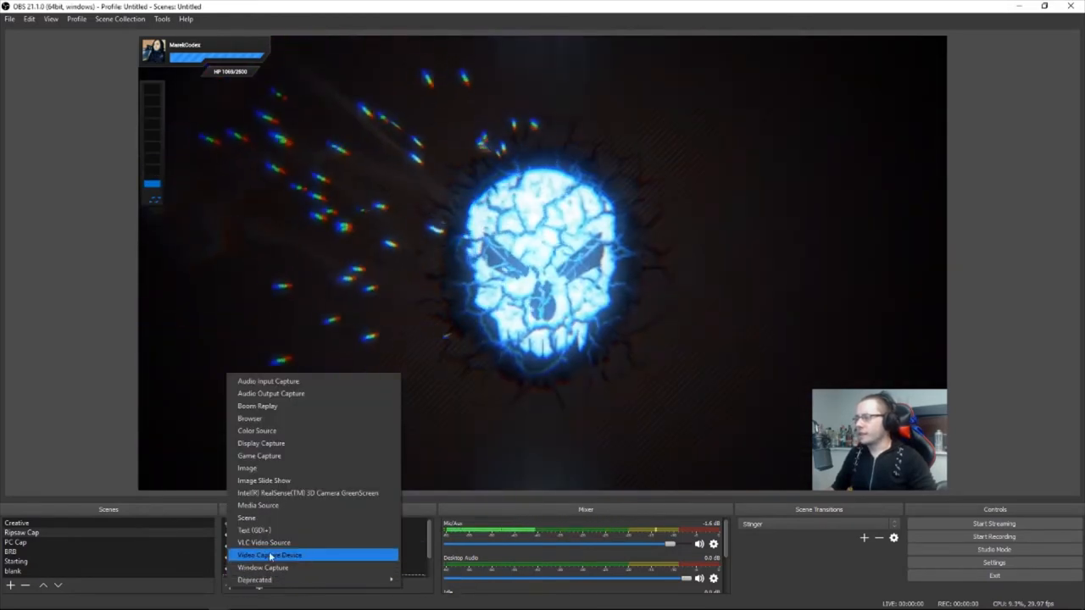
- Add a Video Capture Device source named Ripsaw using the Roxio Ripsaw card
{"action": "left_click", "coordinate": [268, 556]}
{"action": "type", "text": "Rpi"}
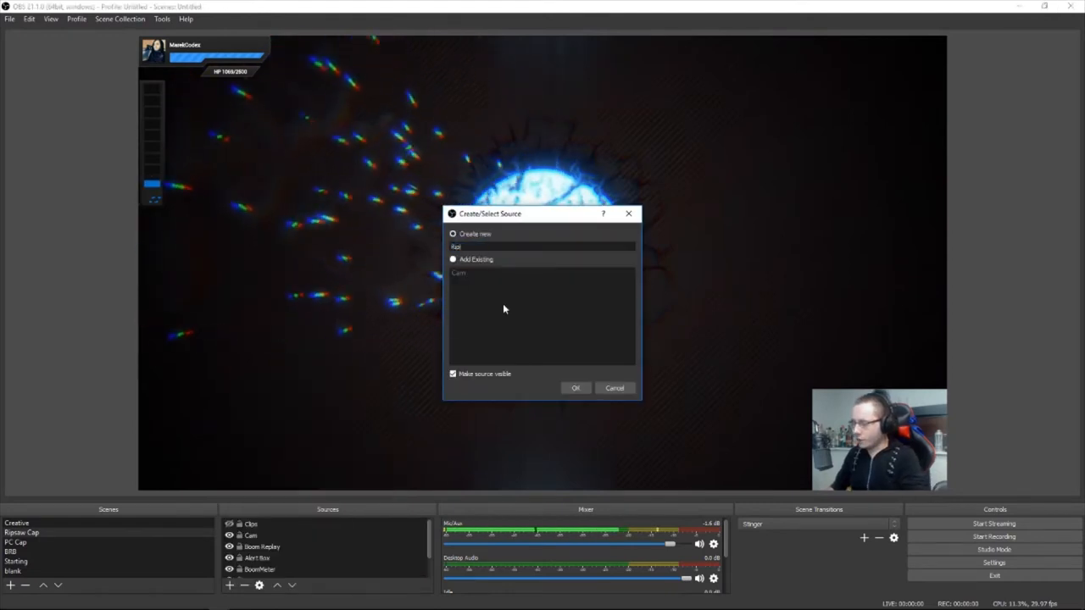
{"action": "left_click", "coordinate": [575, 386]}
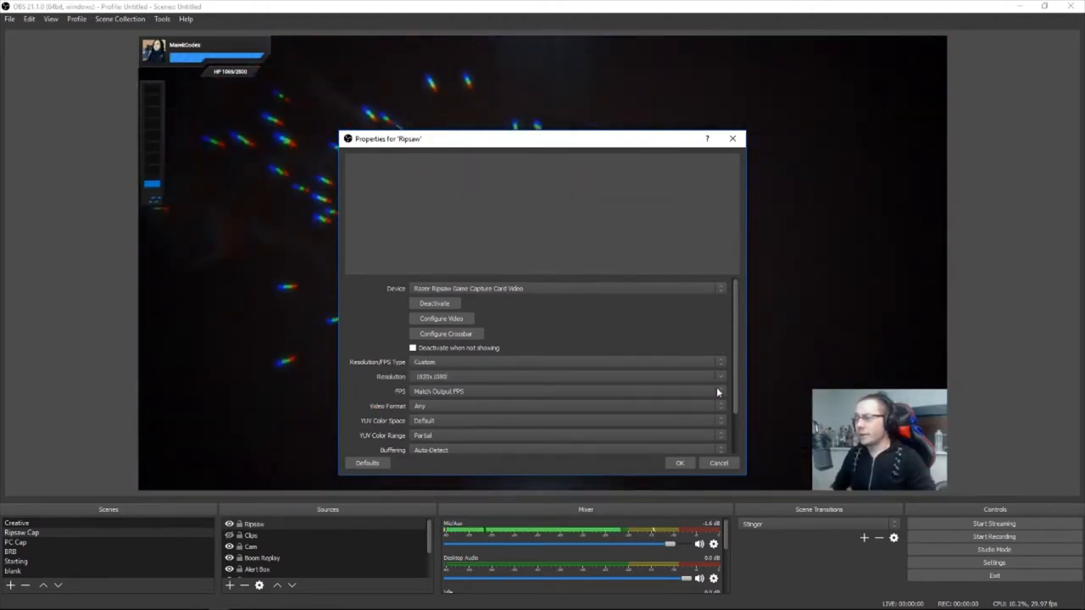
- Set Ripsaw to Highest FPS and Audio Output Mode to Output desktop audio (DirectSound)
{"action": "left_click", "coordinate": [719, 390]}
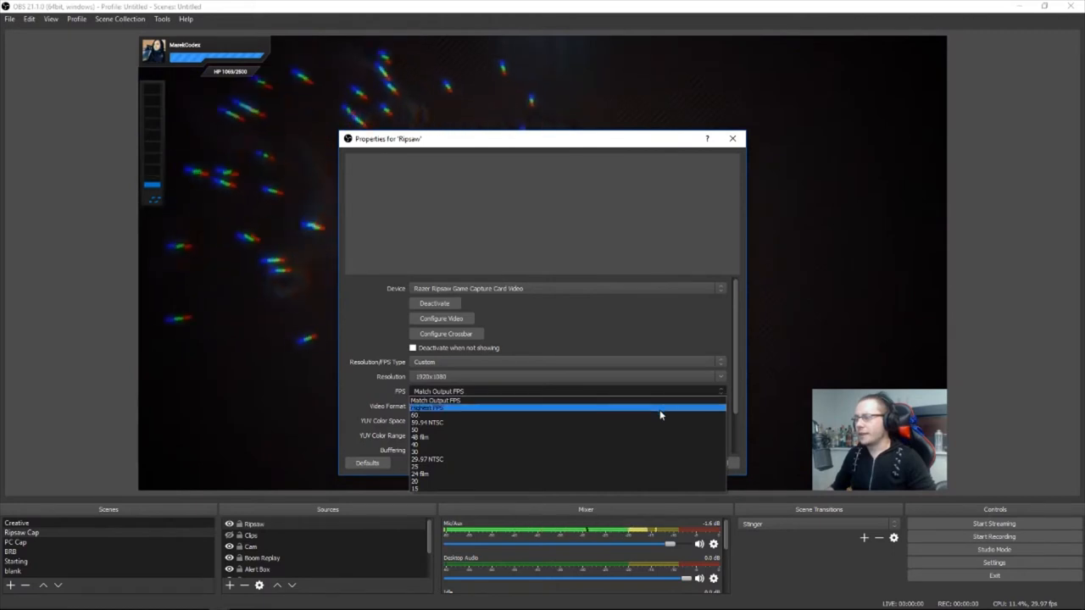
{"action": "left_click", "coordinate": [437, 407]}
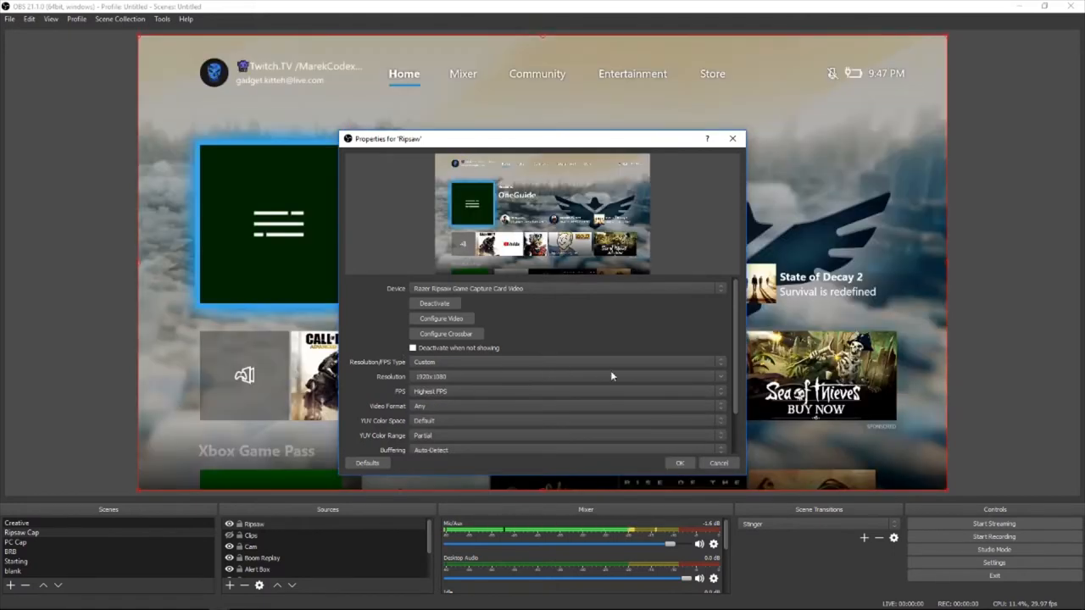
{"action": "scroll", "scroll_direction": "down", "scroll_amount": 3}
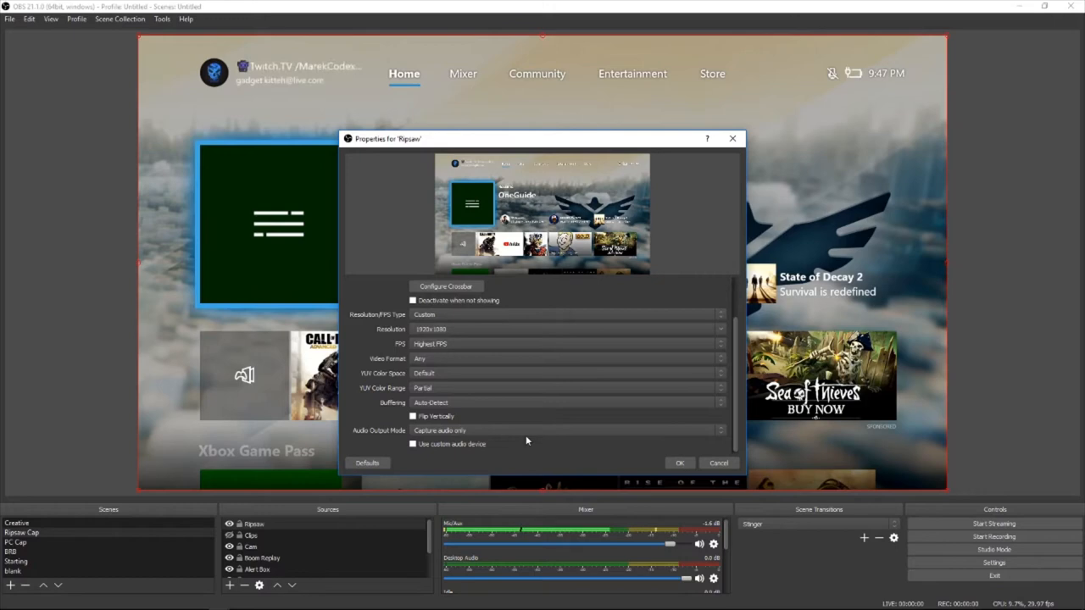
{"action": "mouse_move", "coordinate": [583, 434]}
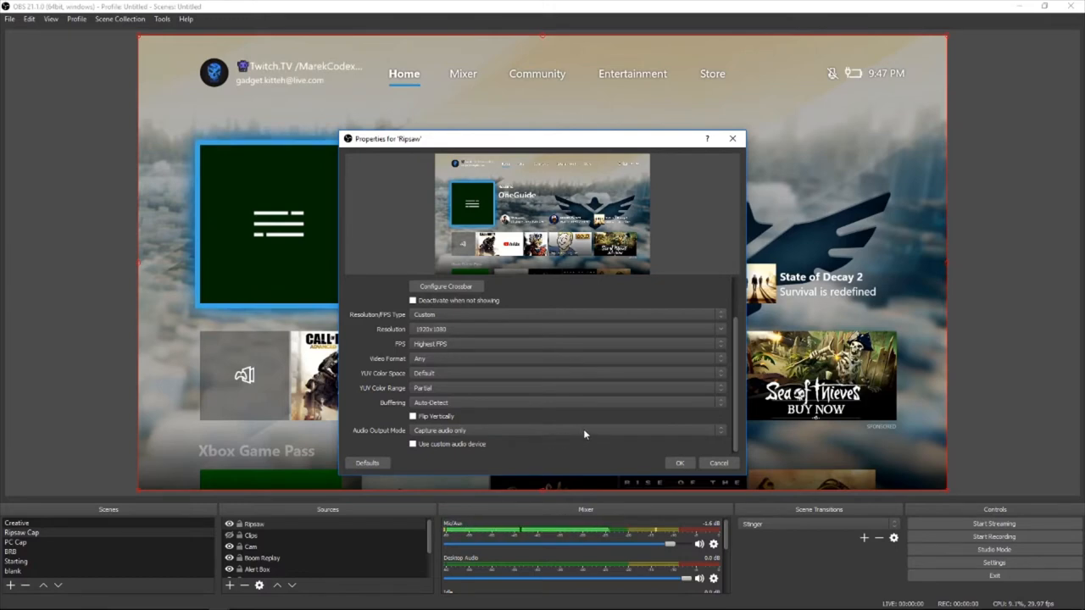
{"action": "left_click", "coordinate": [568, 431]}
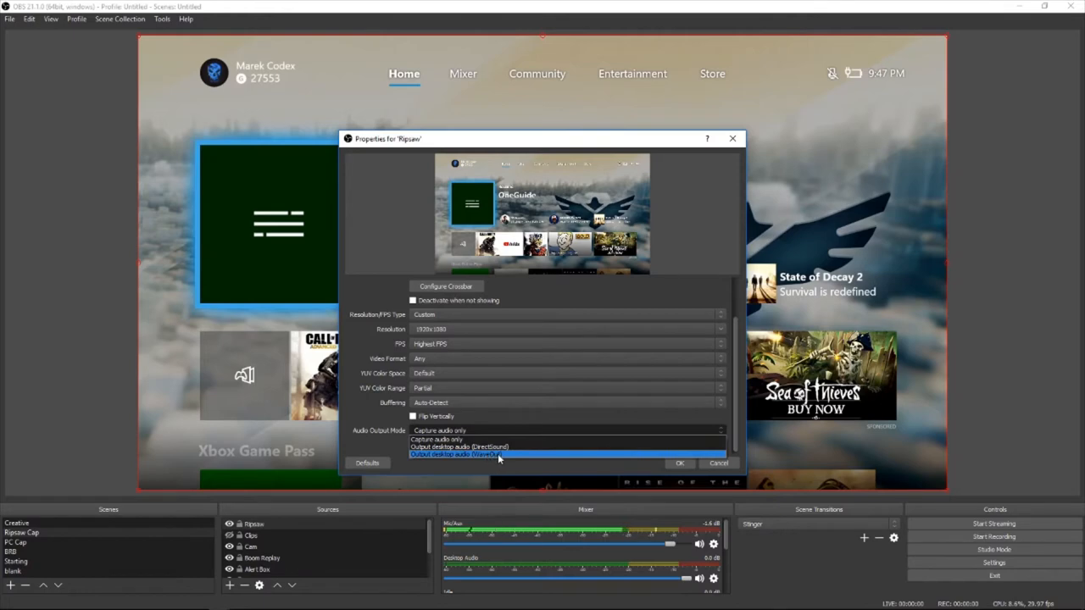
{"action": "left_click", "coordinate": [459, 455]}
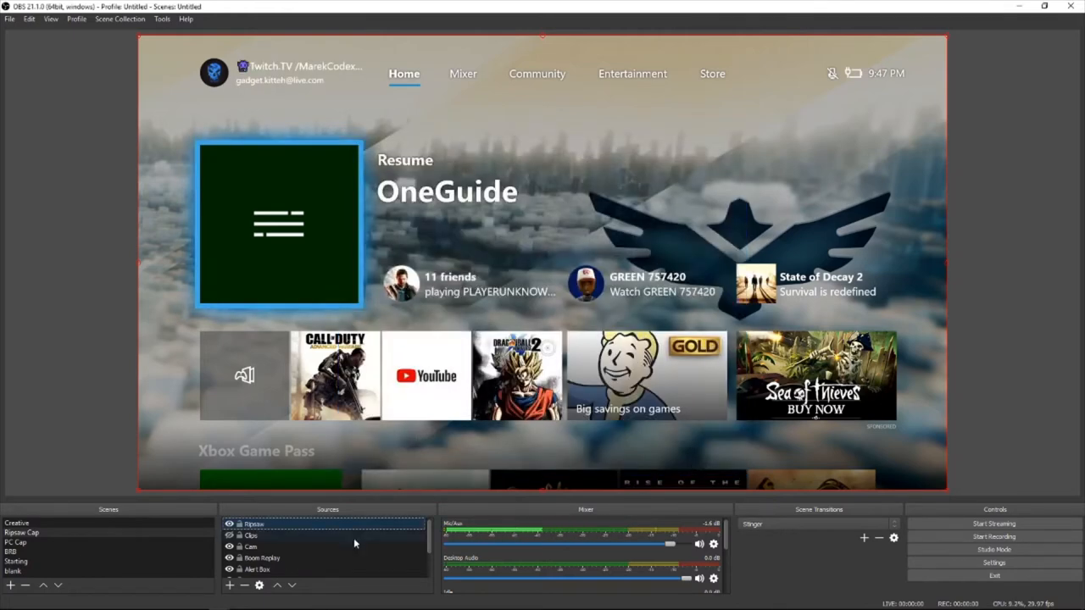
- Move the Ripsaw source below Cam so webcam and alerts sit over the Xbox video
{"action": "left_click", "coordinate": [251, 546]}
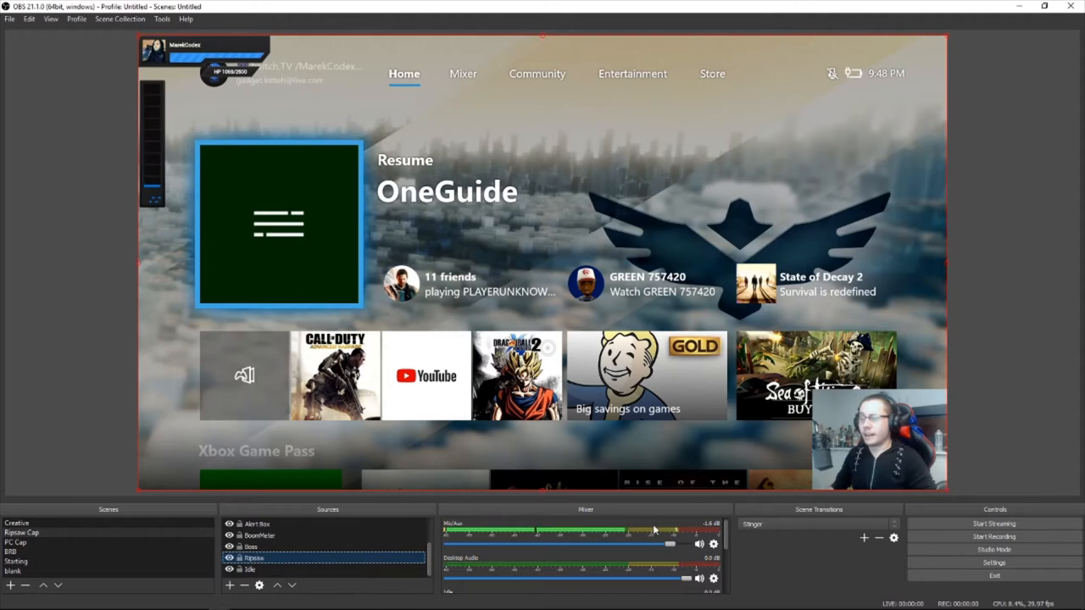
{"action": "mouse_move", "coordinate": [959, 415]}
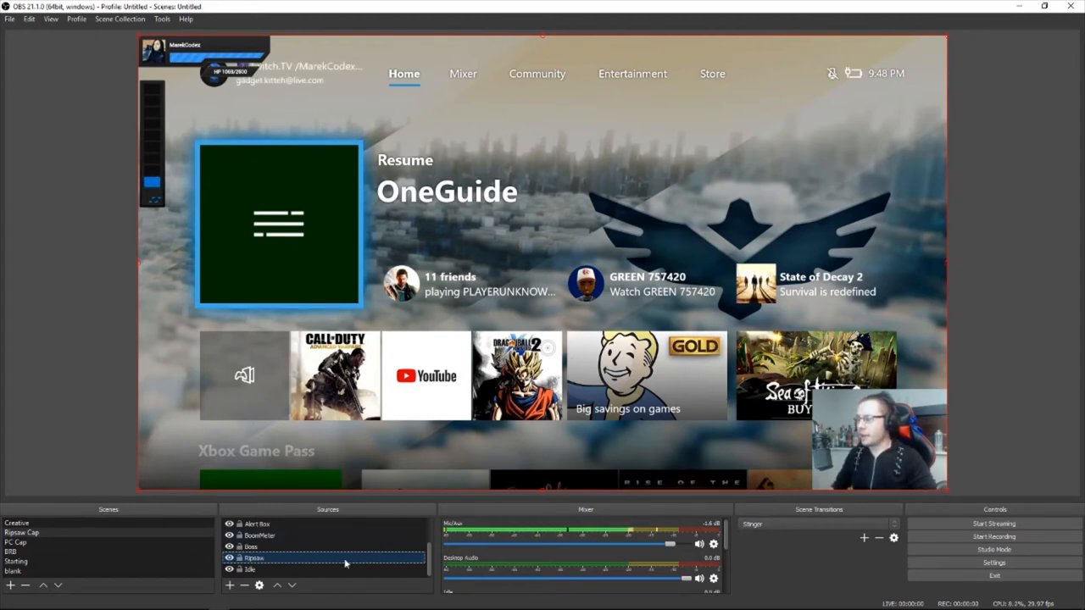
- Show the Ripsaw source as a Fullscreen Projector on the chosen monitor
{"action": "right_click", "coordinate": [252, 558]}
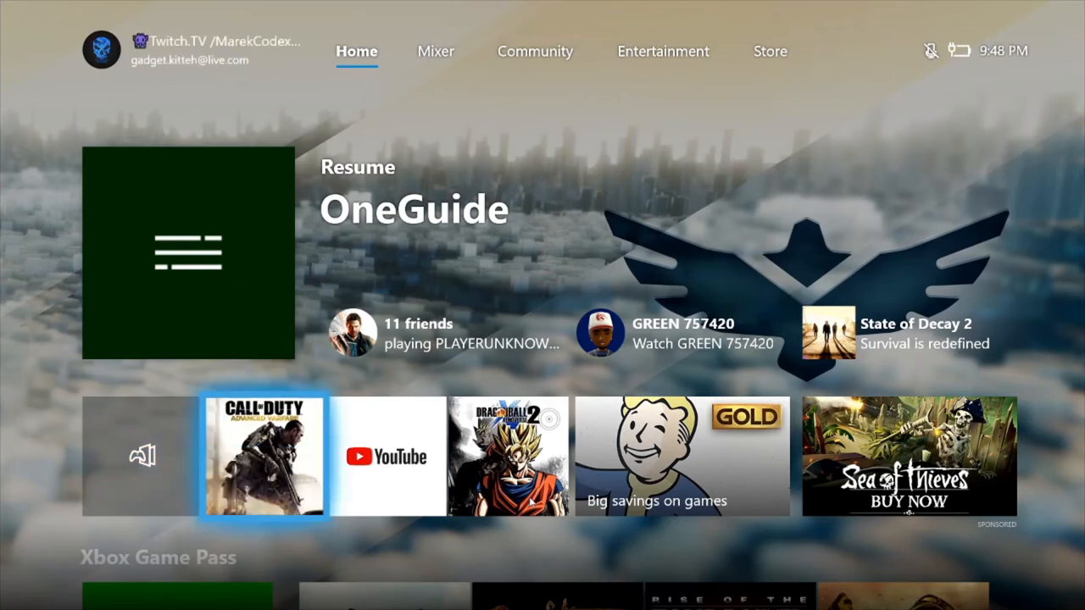
- Launch Call of Duty on the Xbox and reach its Campaign menu in the projector
{"action": "left_click", "coordinate": [261, 456]}
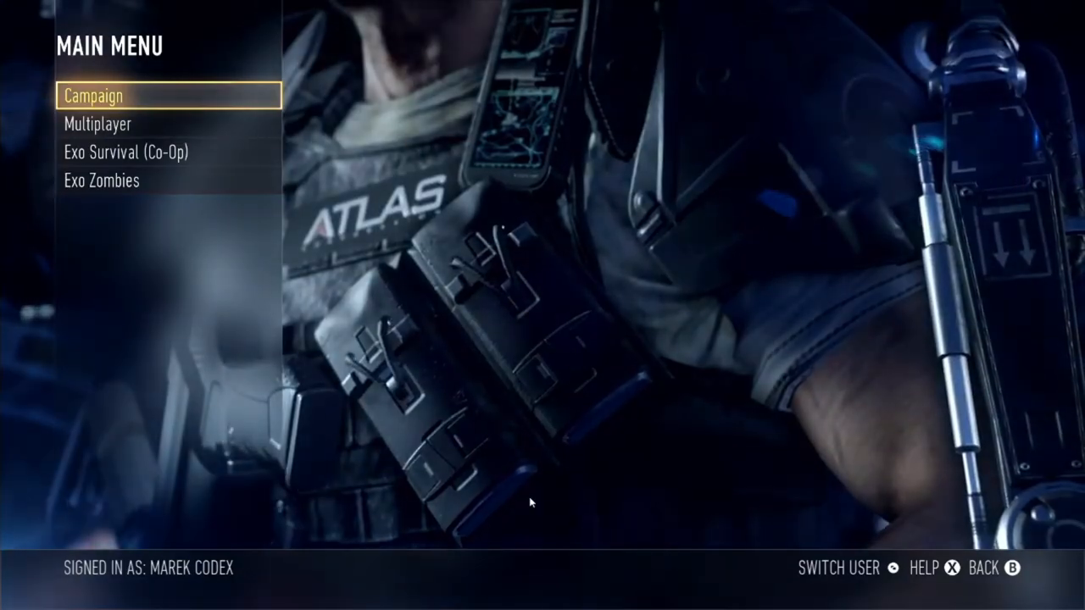
{"action": "key", "text": "Down"}
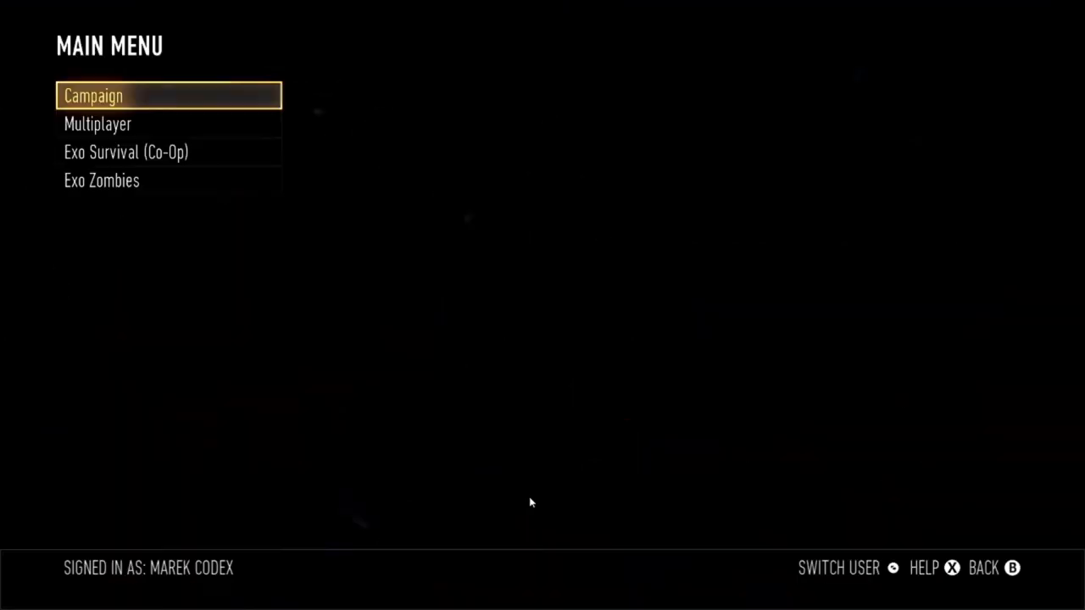
{"action": "left_click", "coordinate": [93, 95]}
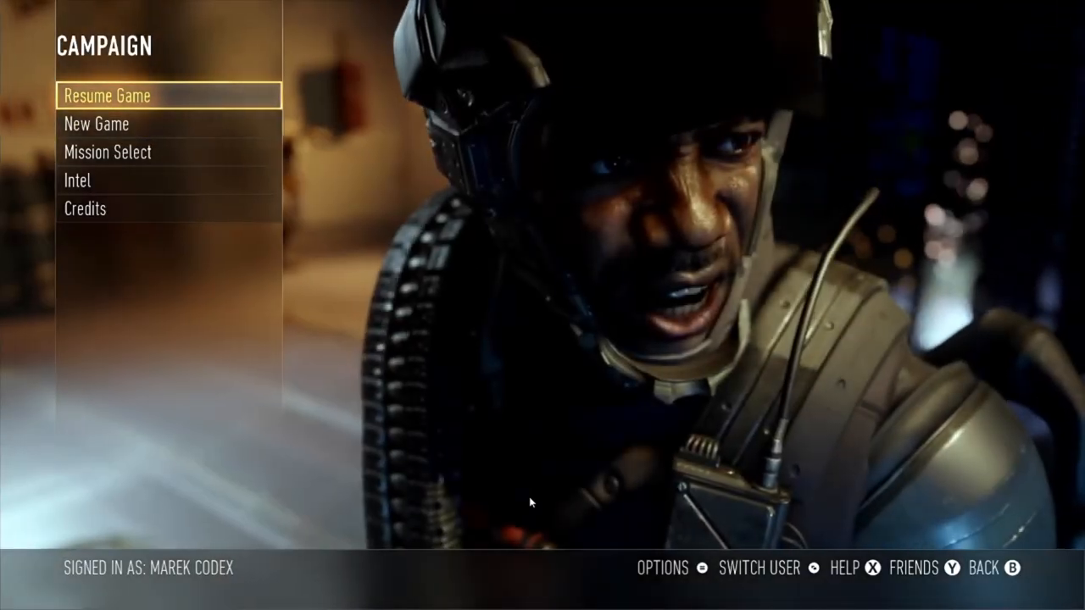